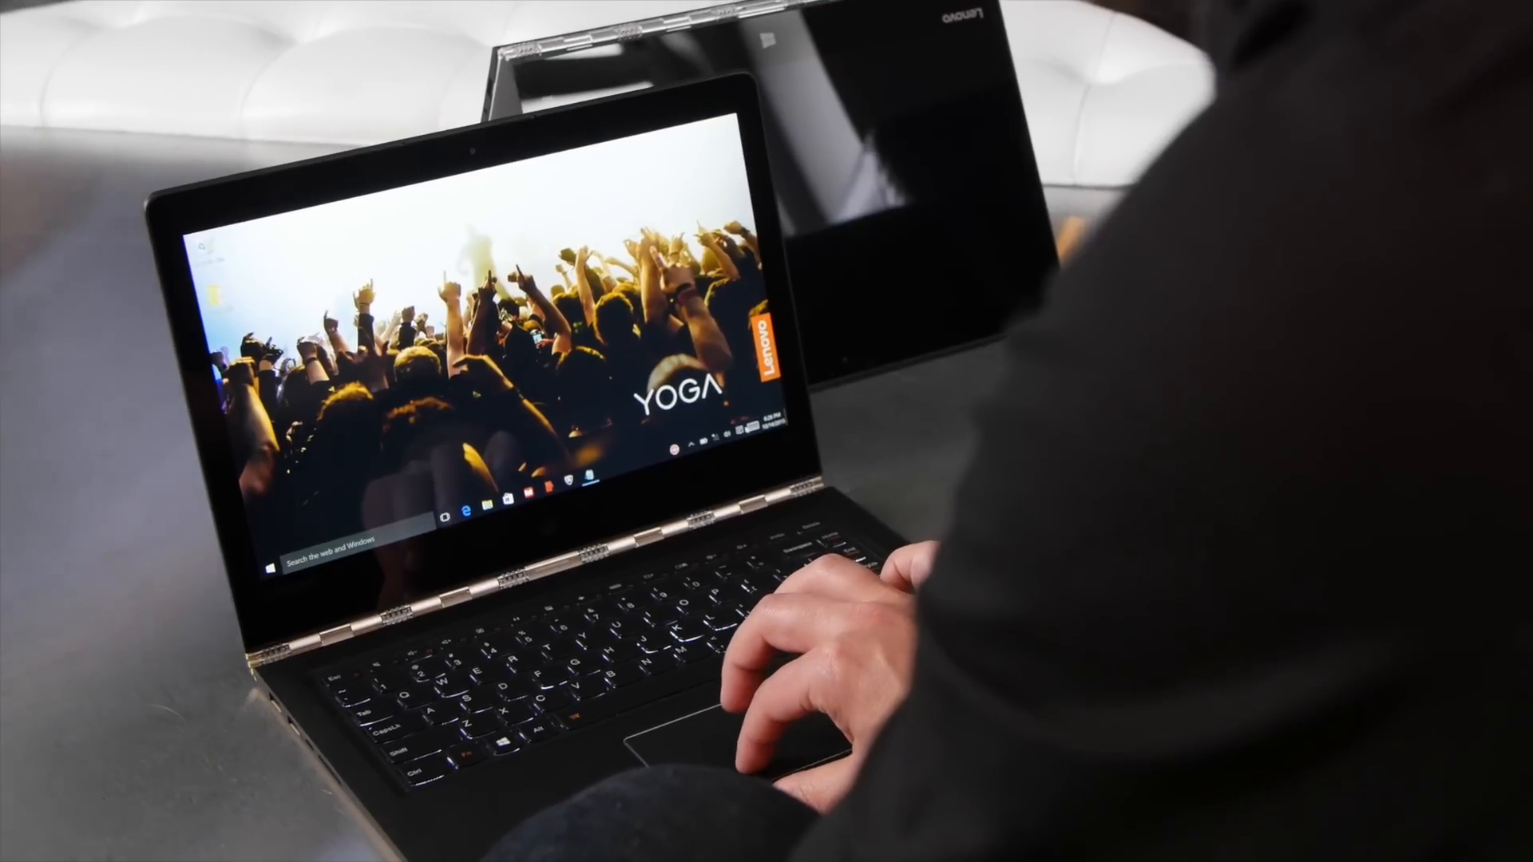
Launch the Lenovo Companion app from its Start menu tile in Lenovo Group 1.
left_click(752, 424)
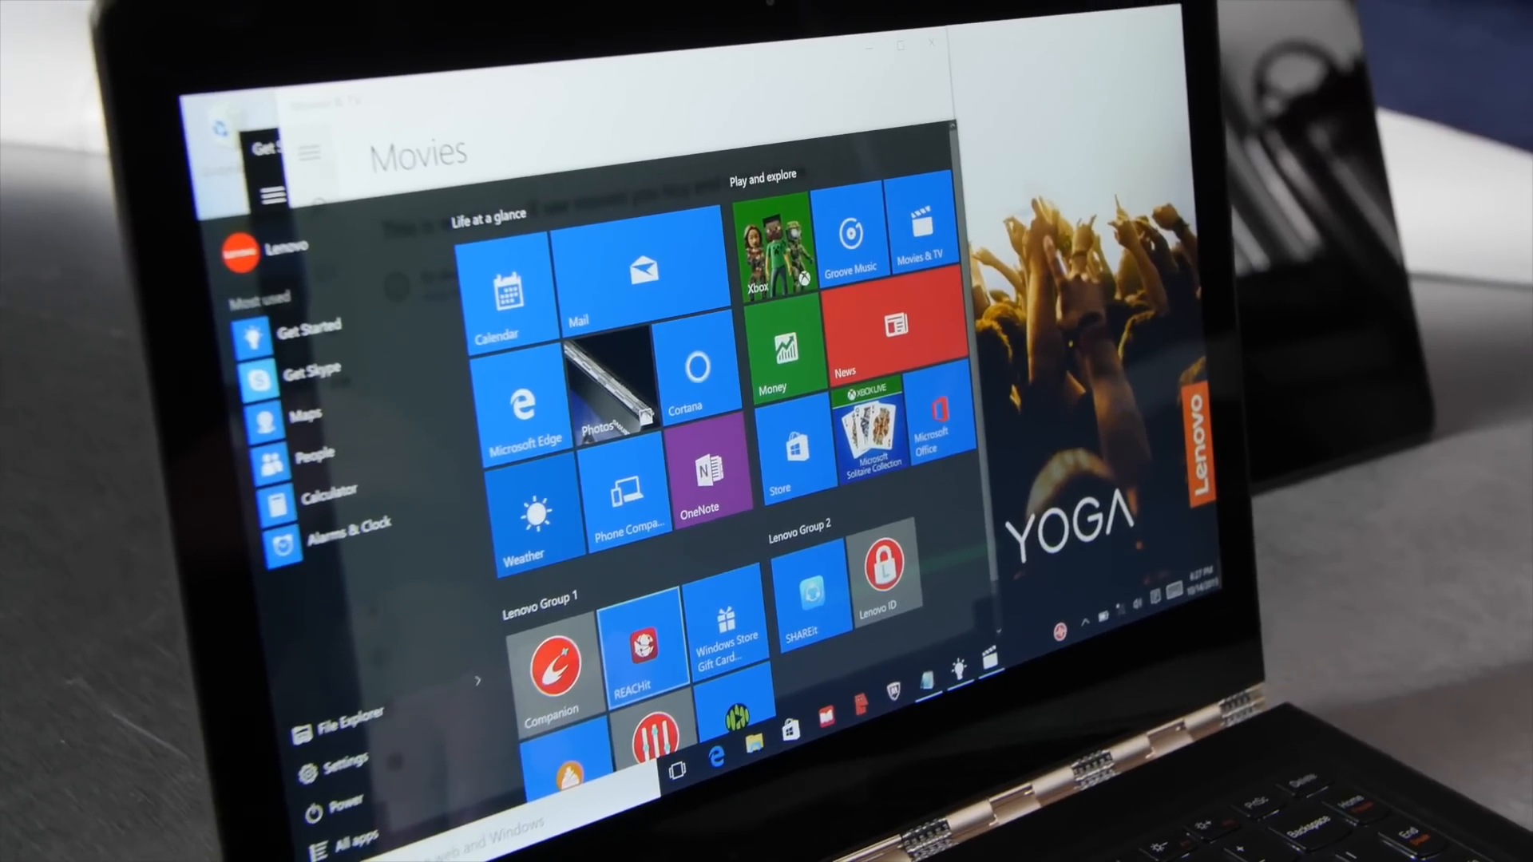
left_click(554, 664)
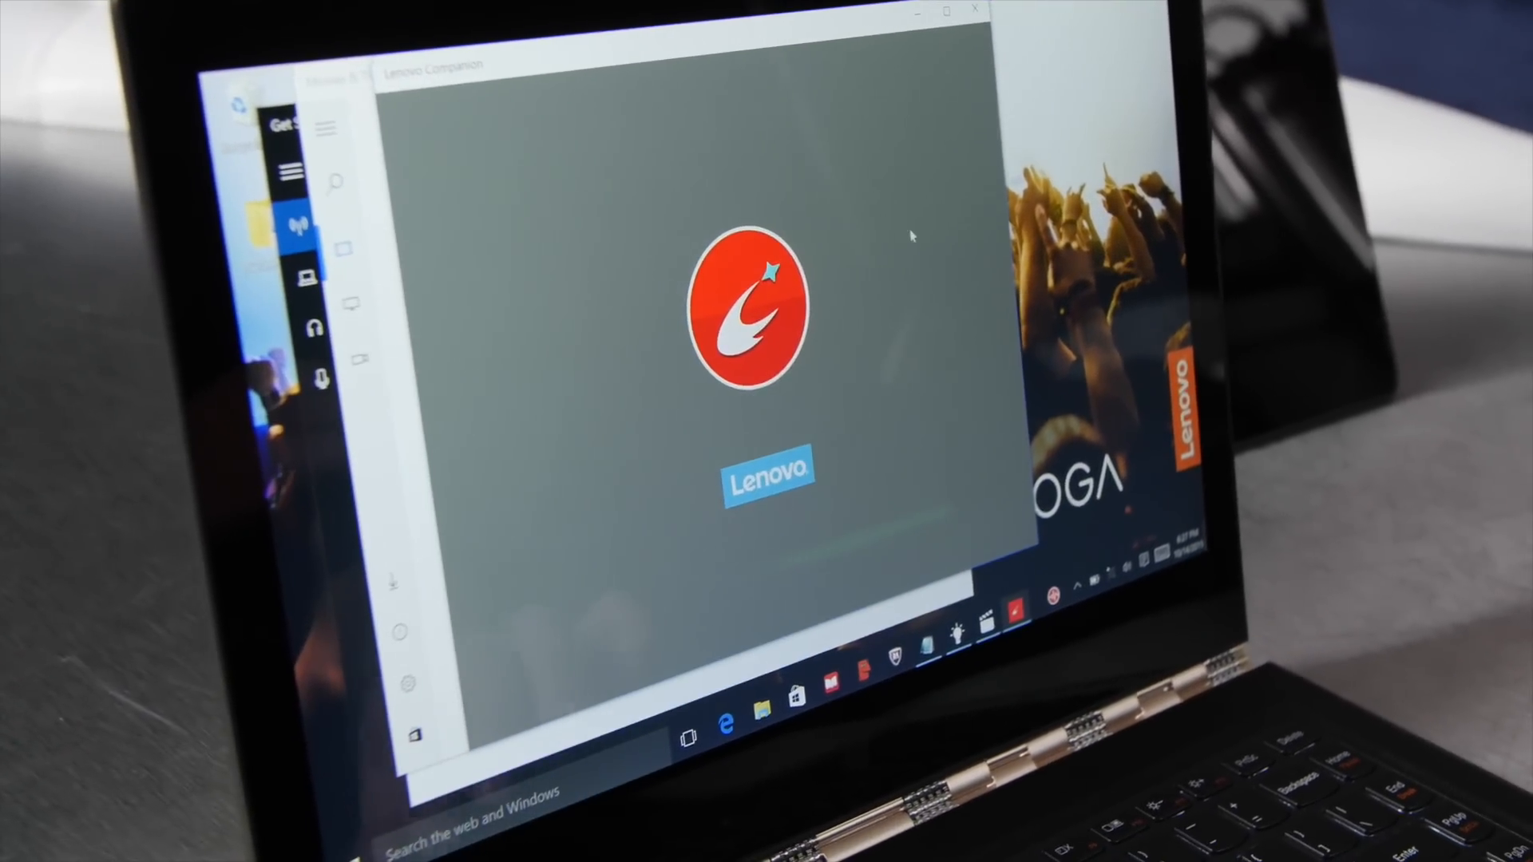